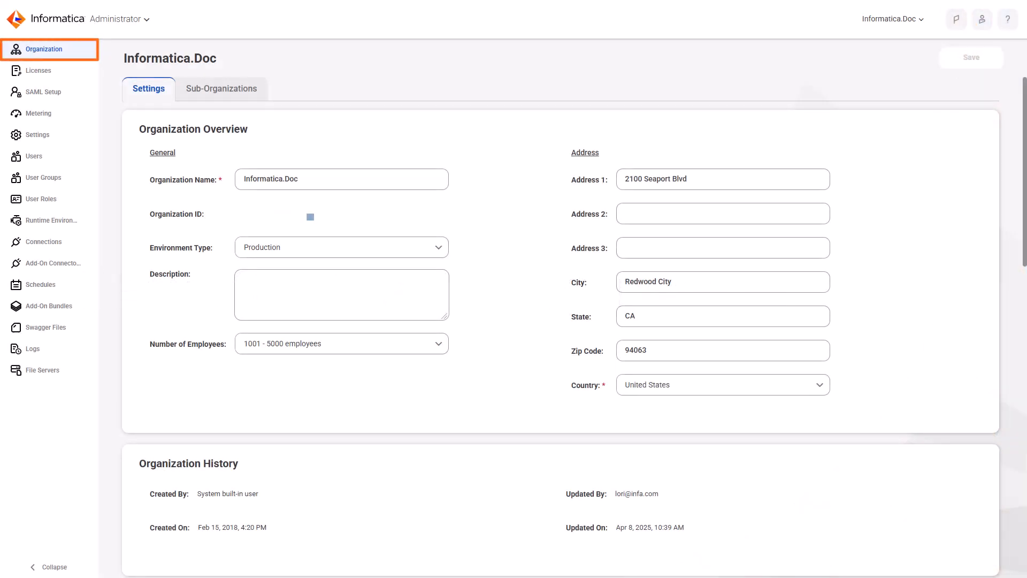
- From Informatica.Doc's Sub-Organizations list, start a new sub-organization form
click(222, 88)
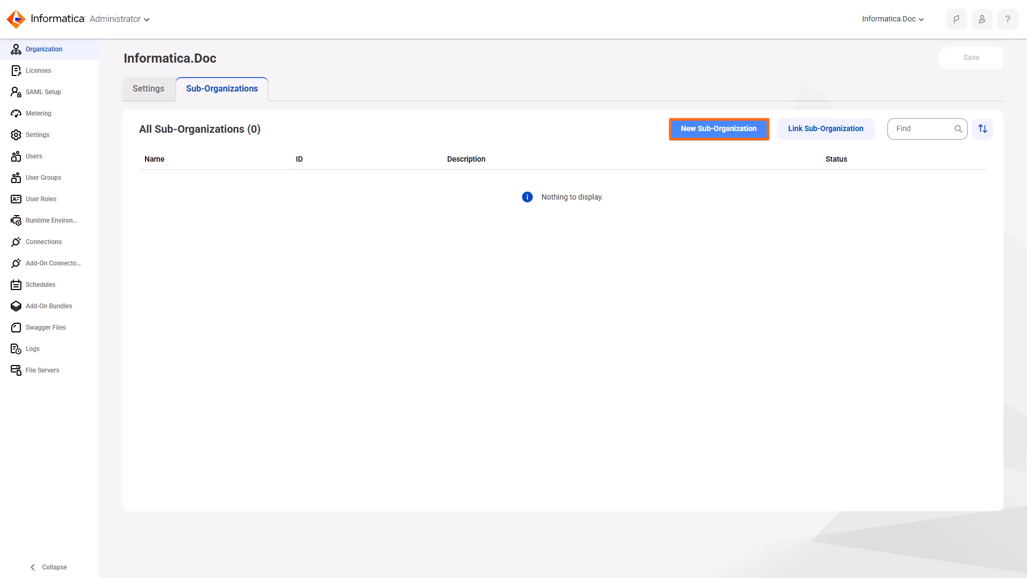
click(718, 128)
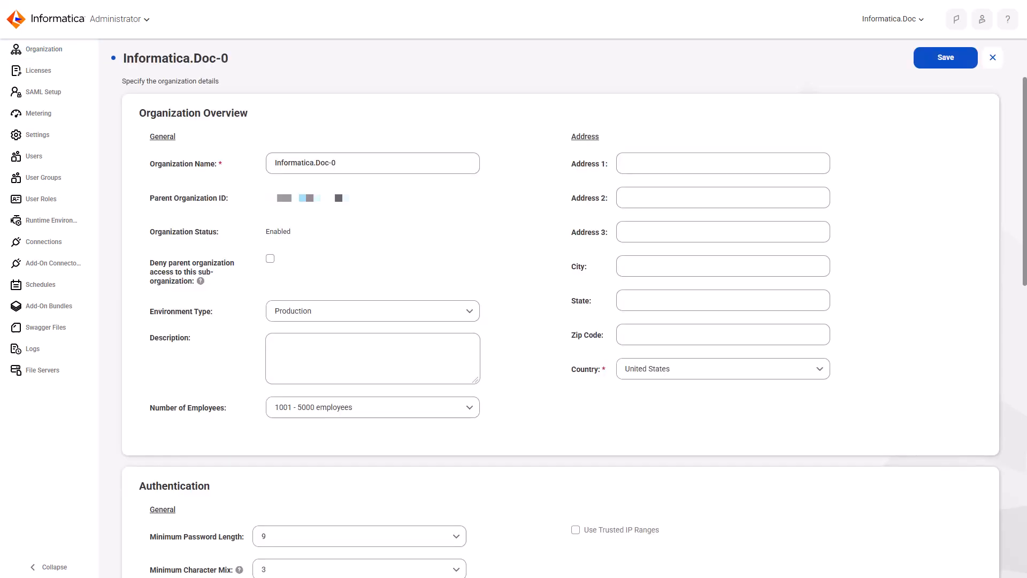
- Save Informatica.Doc-SubOrg1 with its Redwood City address and zip 94063, then close the form
text(Informatica.Doc-SubOrg1)
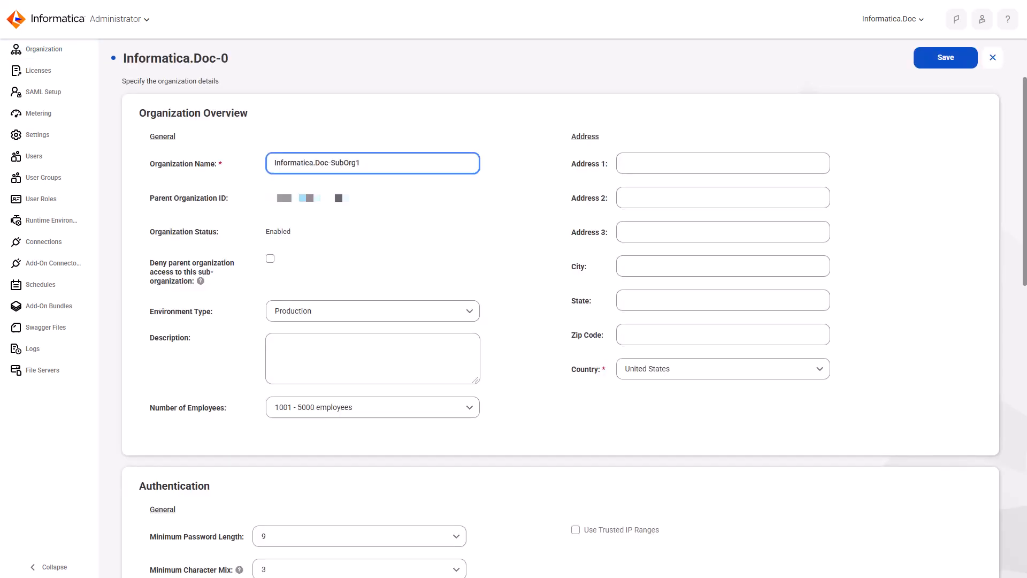
text(Redwood)
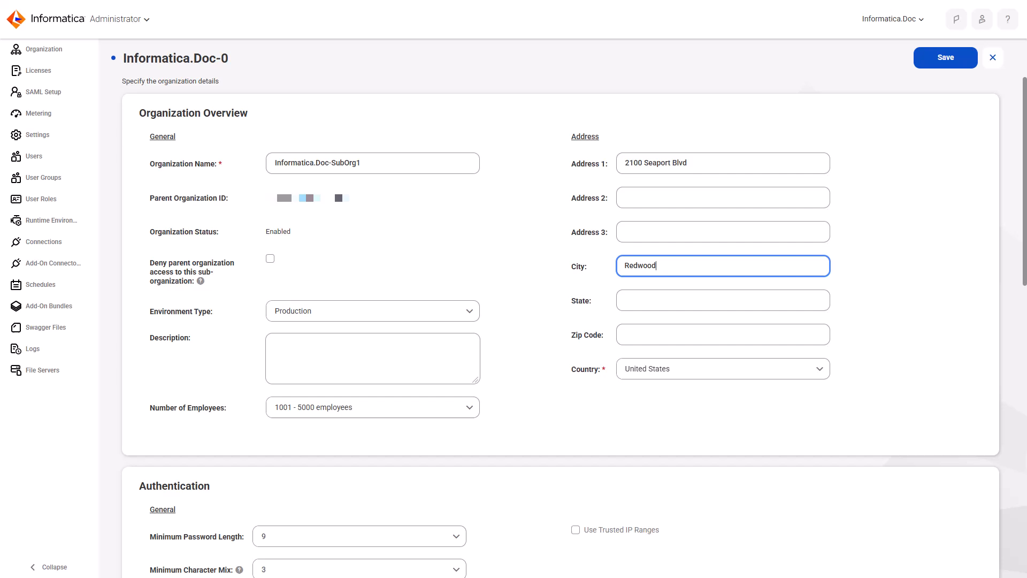
text(94063)
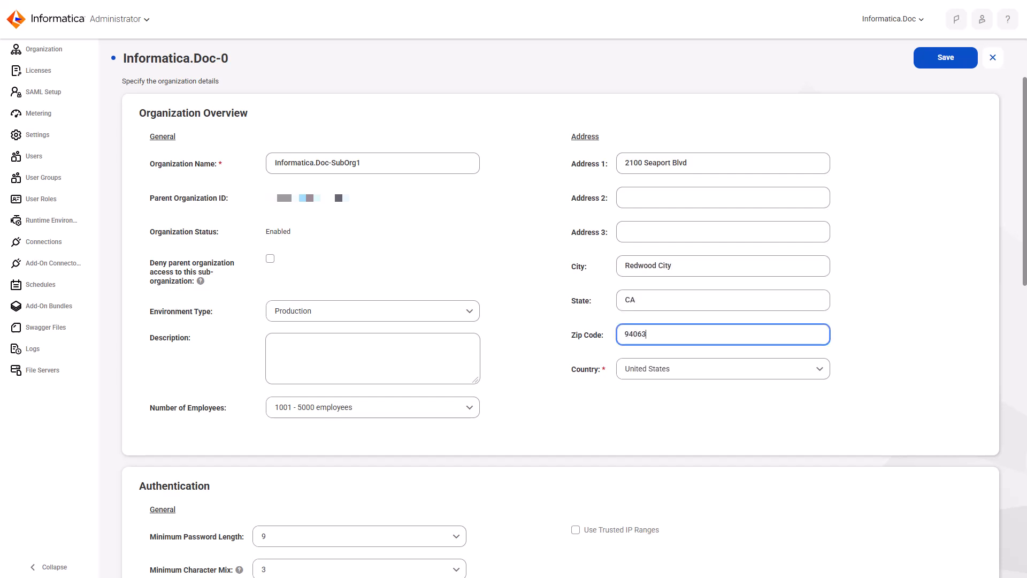
click(944, 57)
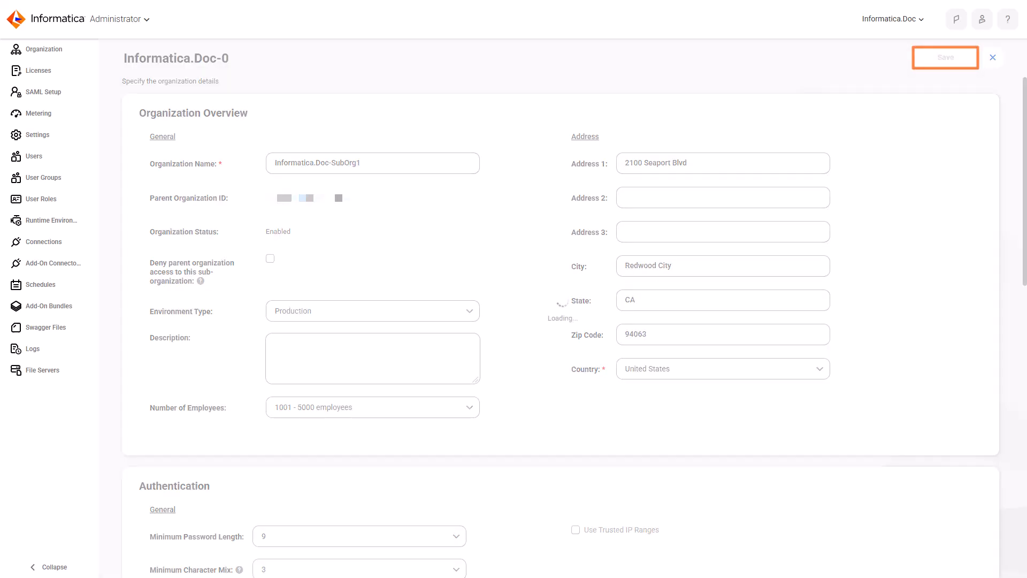
click(945, 57)
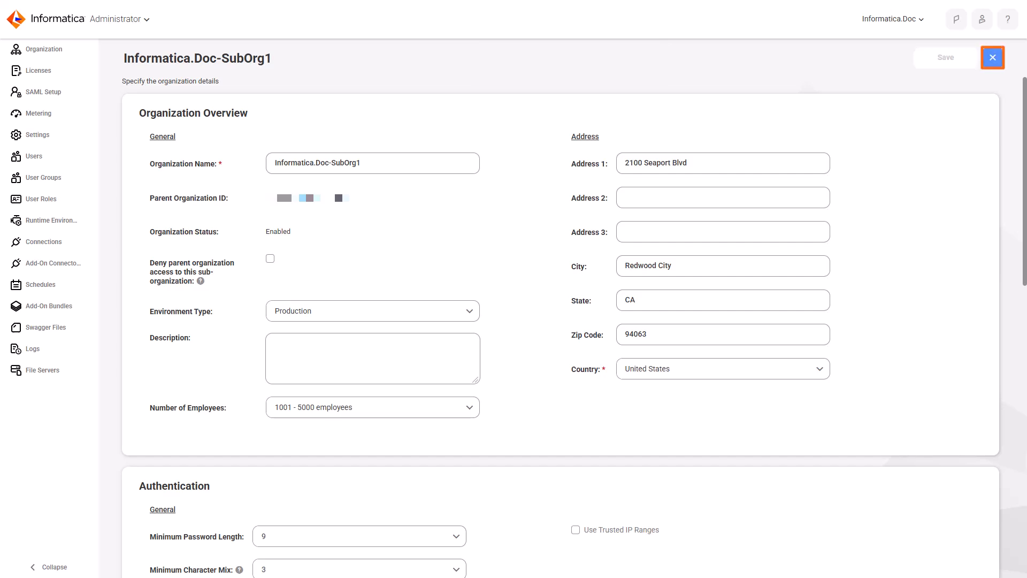
click(992, 58)
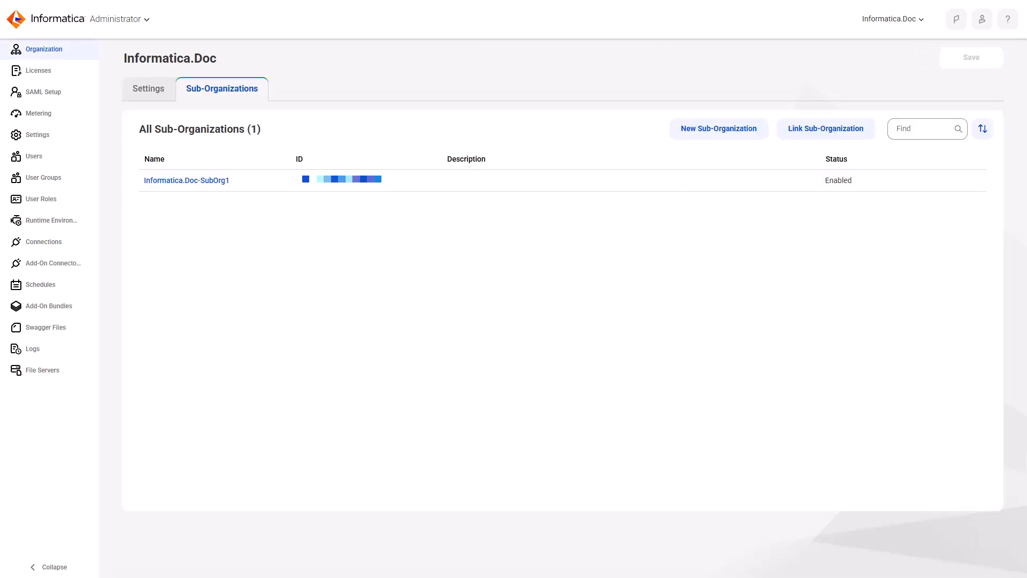
- Switch into Informatica.Doc-SubOrg1 via the organization dropdown, then back to Informatica.Doc
click(891, 18)
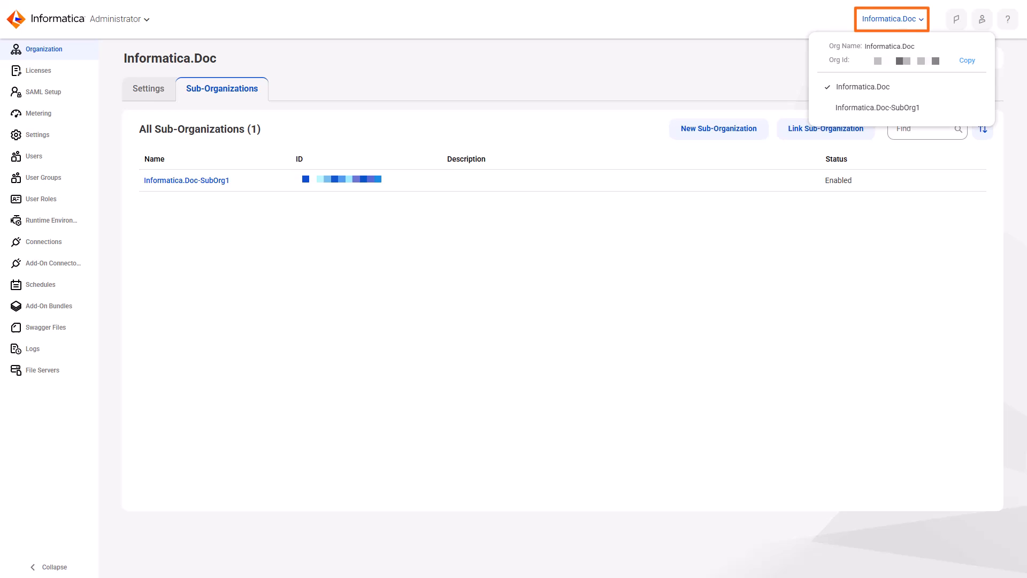
mouse_move(878, 107)
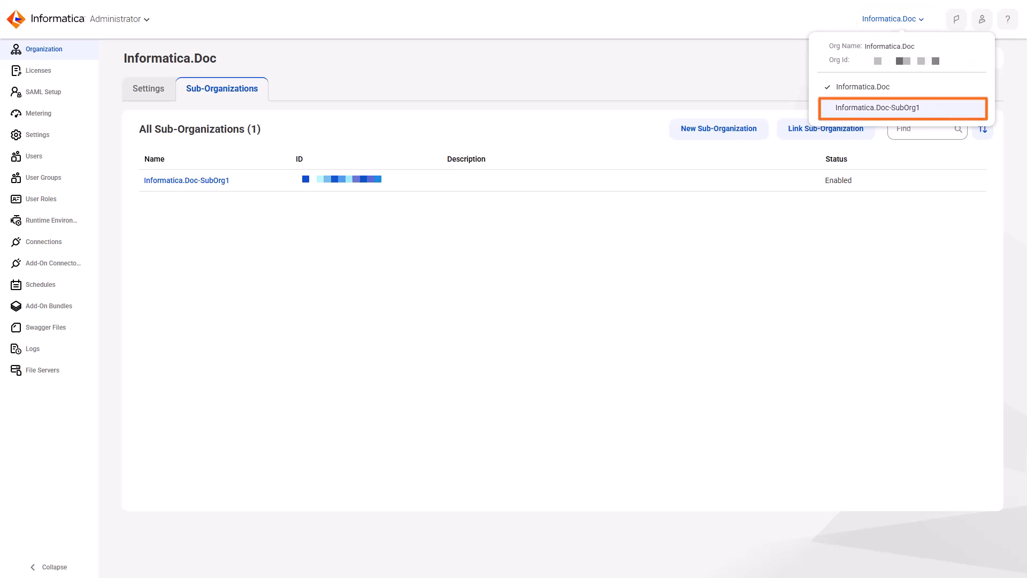
click(903, 108)
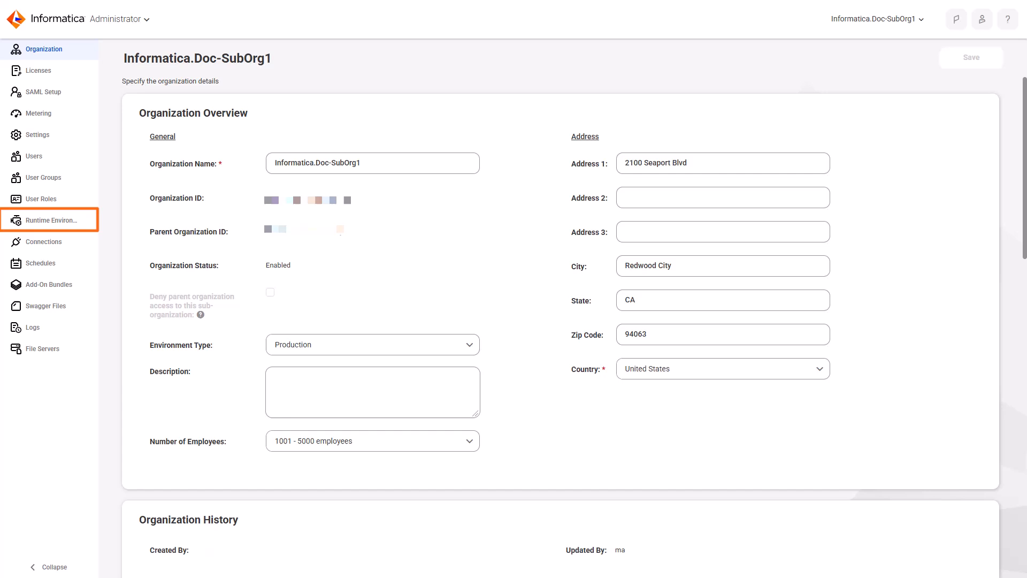
mouse_move(49, 156)
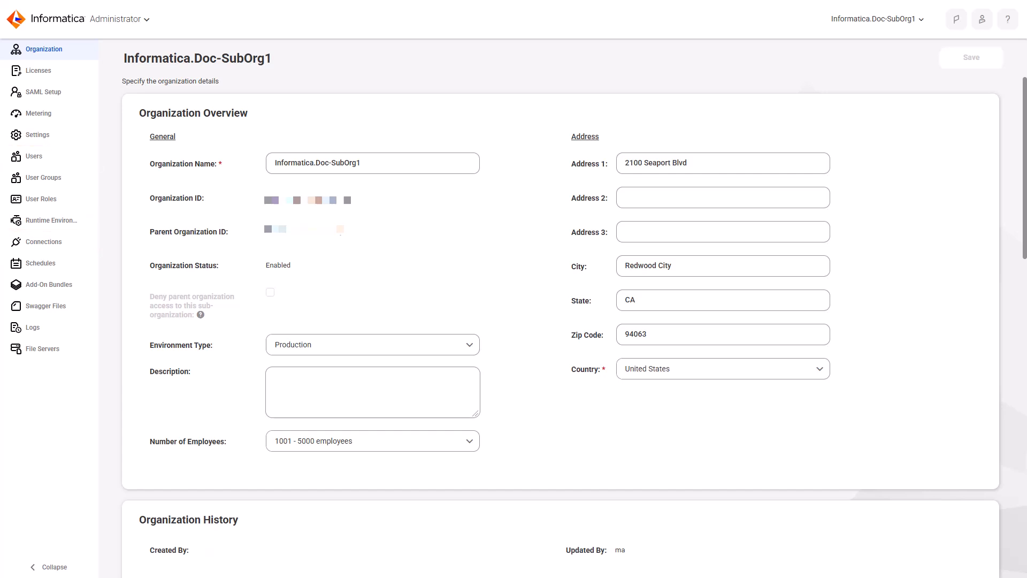
click(877, 18)
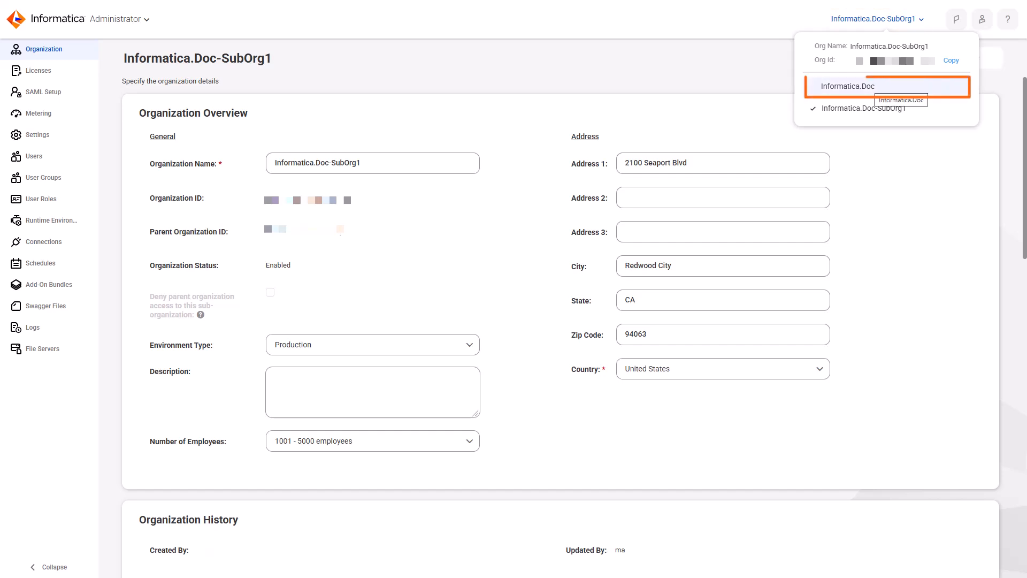
click(847, 85)
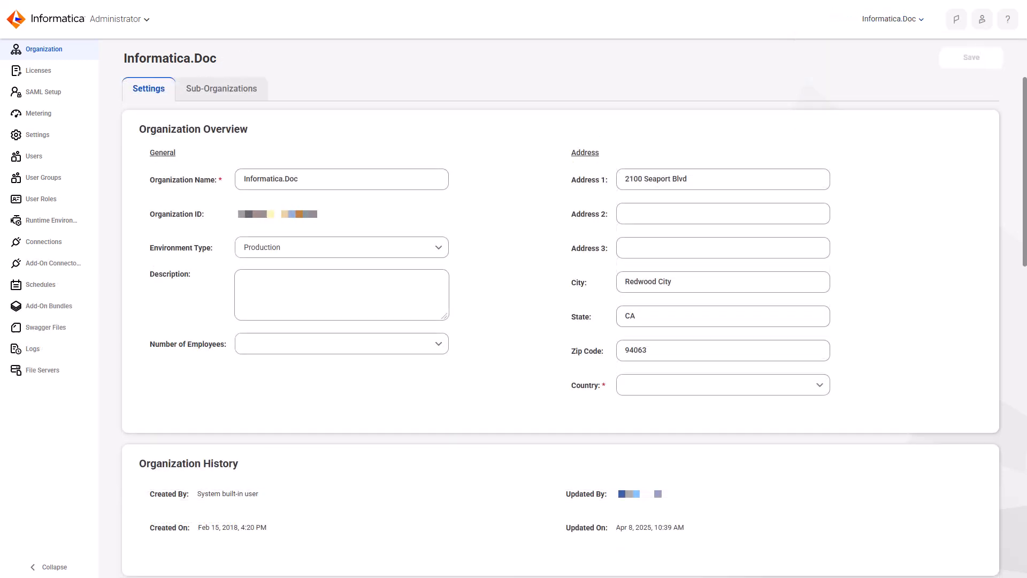
- Link Informatica.Doc-Linked under Informatica.Doc using its organization ID and admin credentials
click(222, 88)
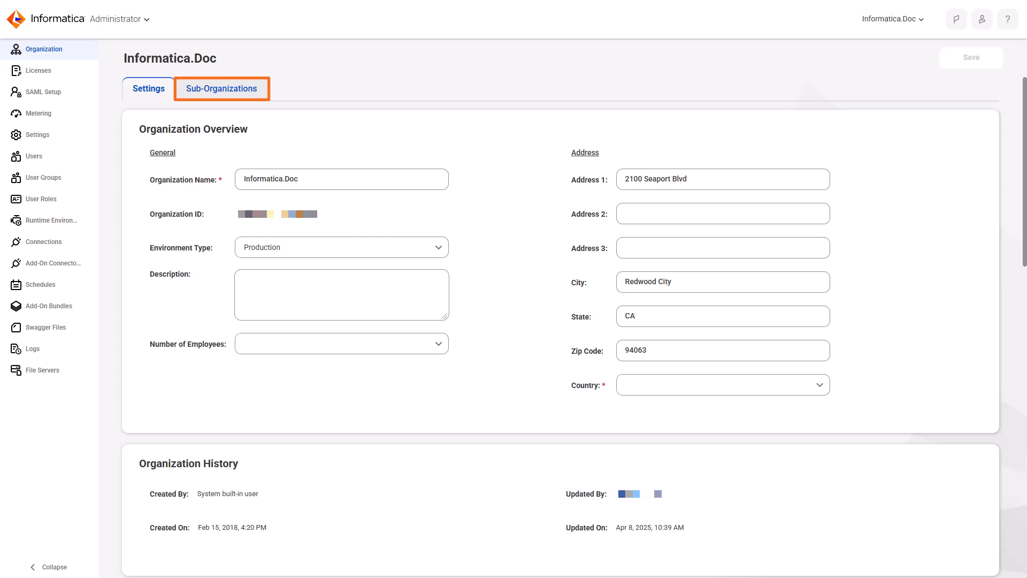
click(221, 89)
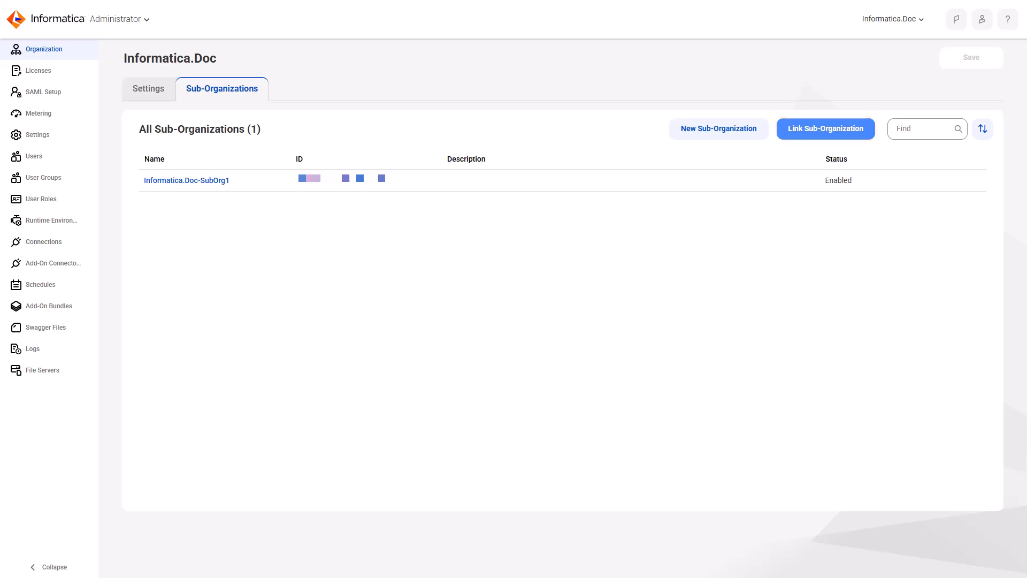
click(824, 128)
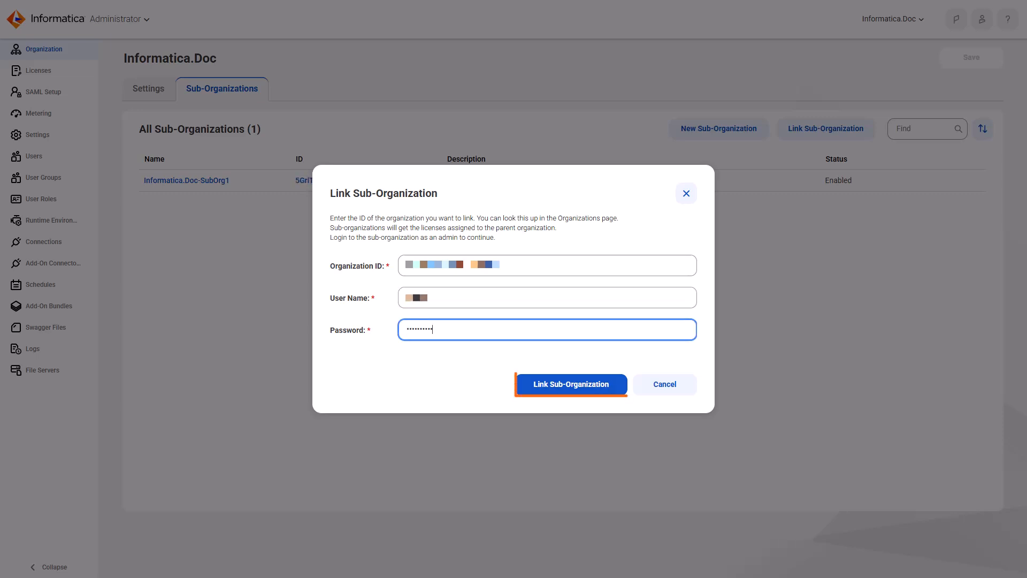
click(571, 385)
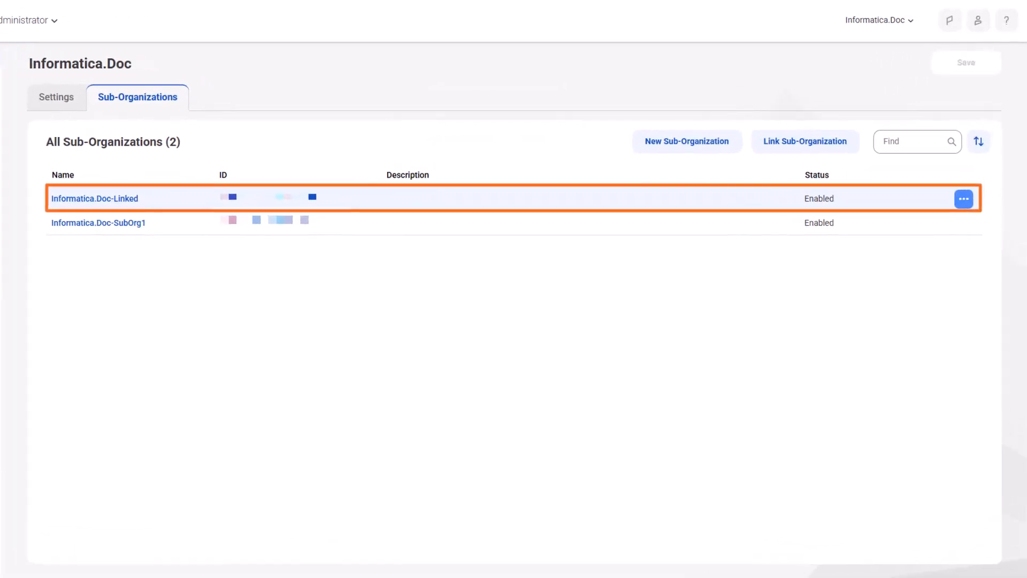
click(963, 198)
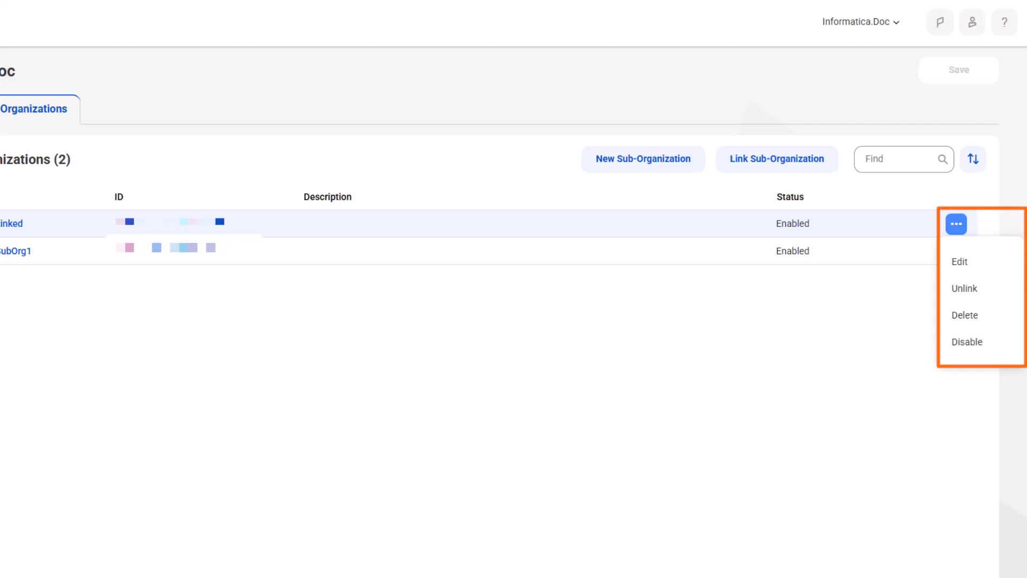
click(956, 224)
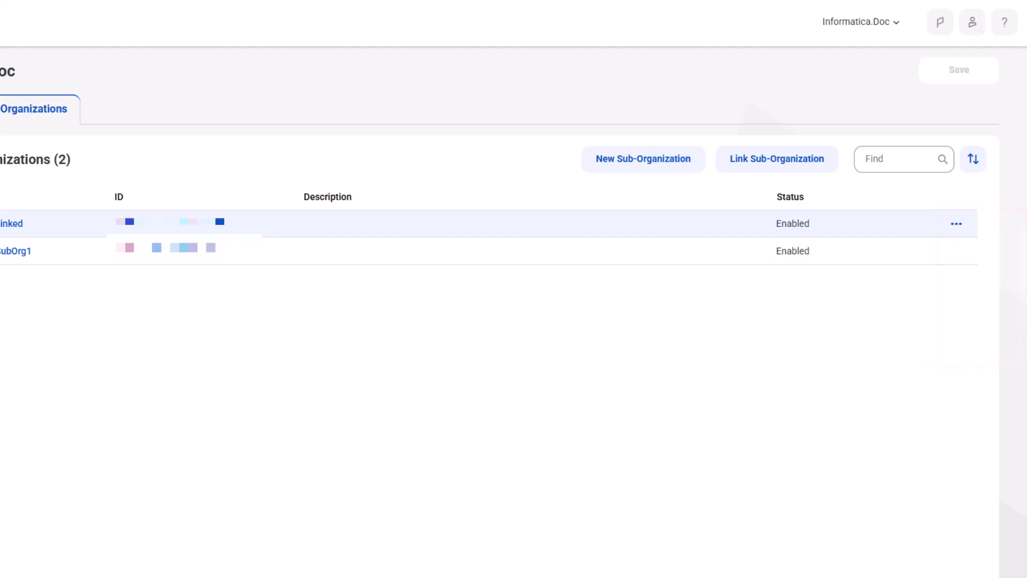